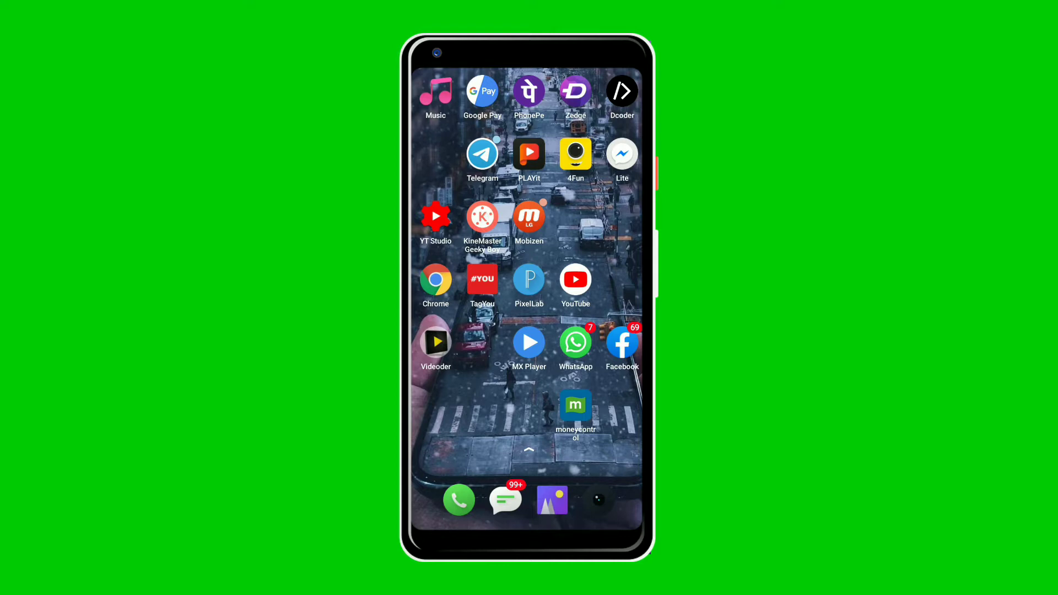
- View the Vinay official Tech YouTube channel, then return to the home screen with Repair System
left_click(576, 279)
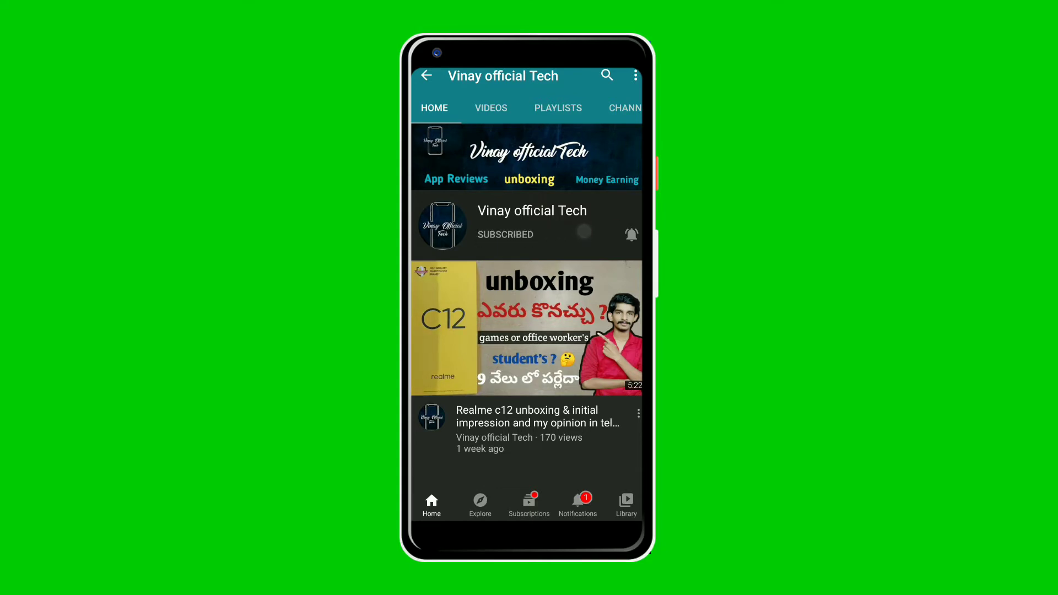
left_click(631, 234)
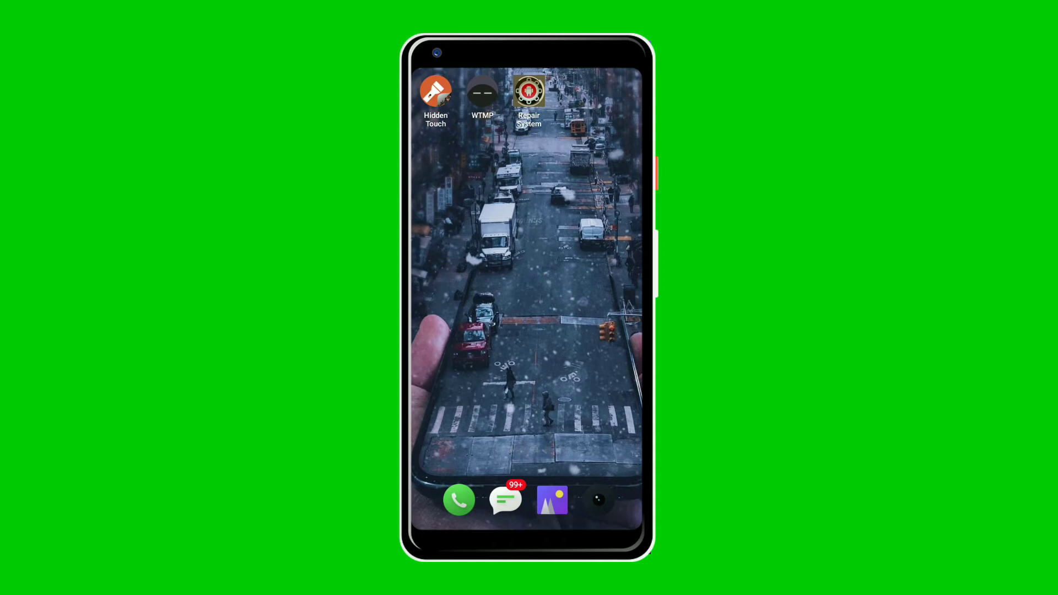
- Launch Repair System and start its repair scan over the installed apps
left_click(529, 95)
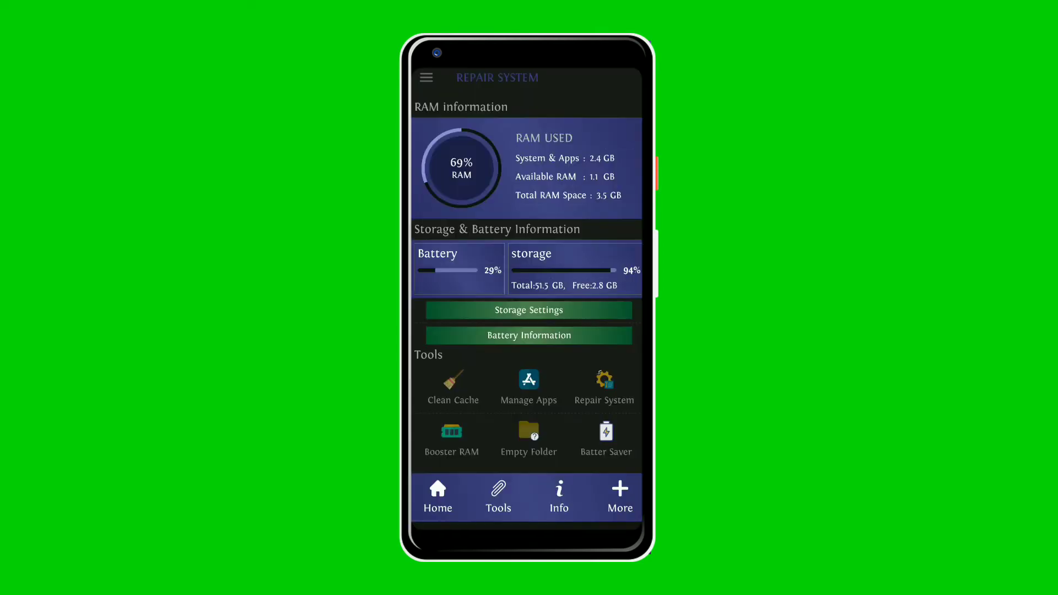
left_click(487, 383)
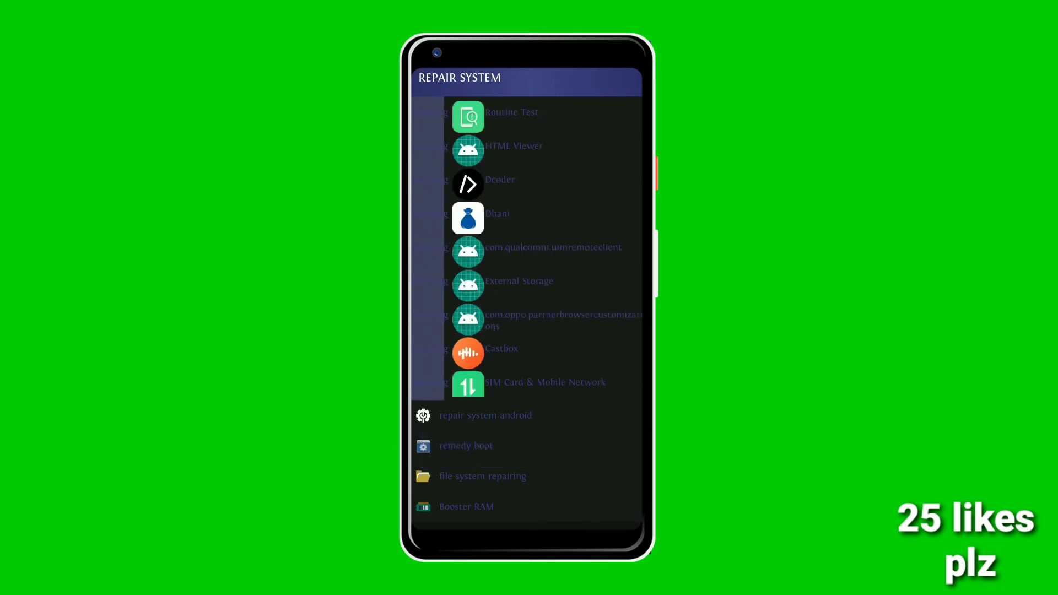
- Scroll through the scanned app list until the scan returns to the RAM, storage and battery dashboard
scroll("up", 3)
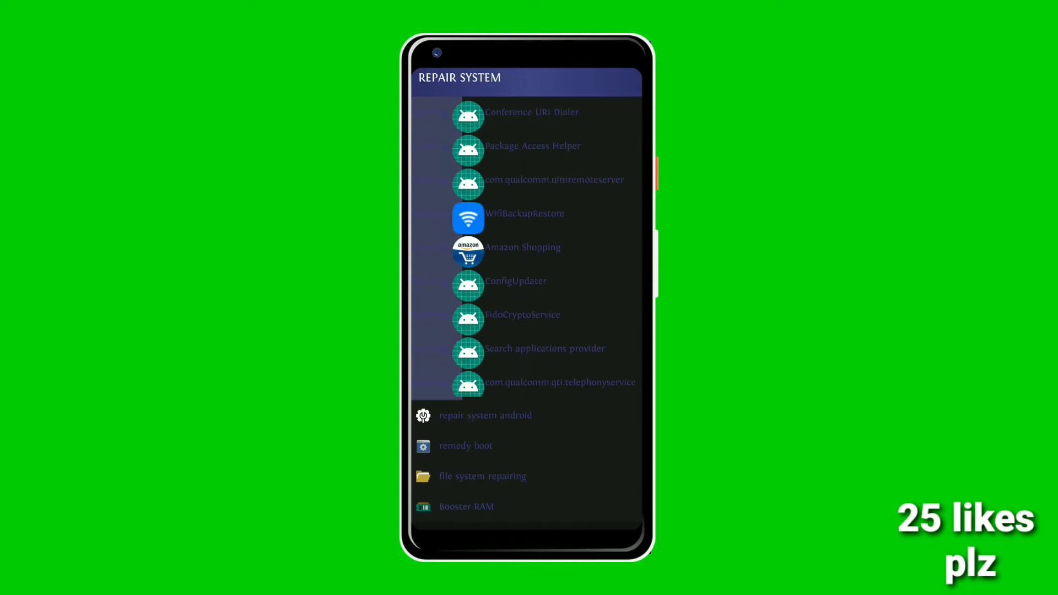
scroll("up", 3)
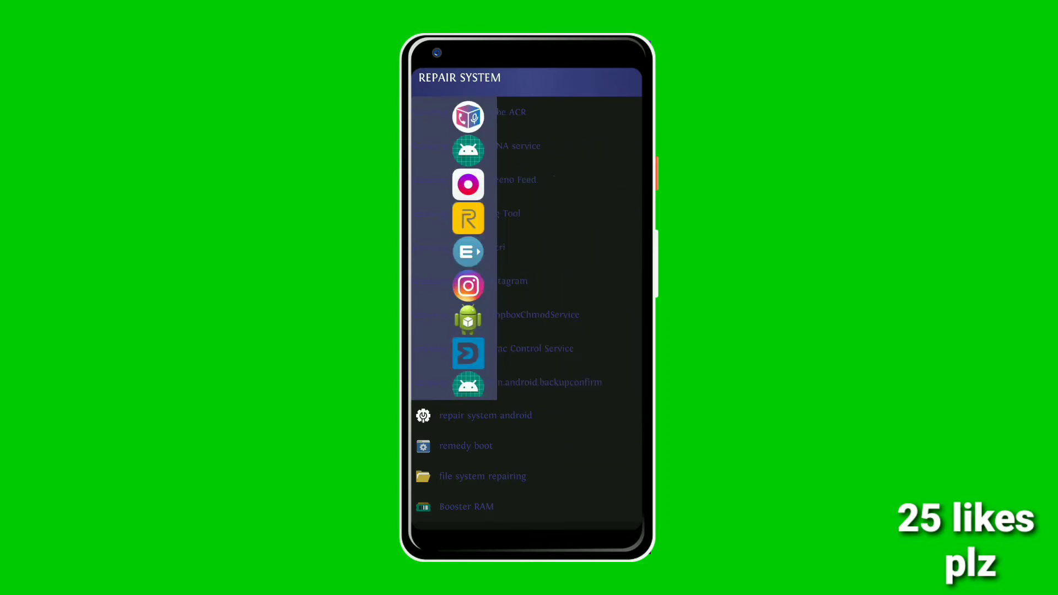
scroll("down", 3)
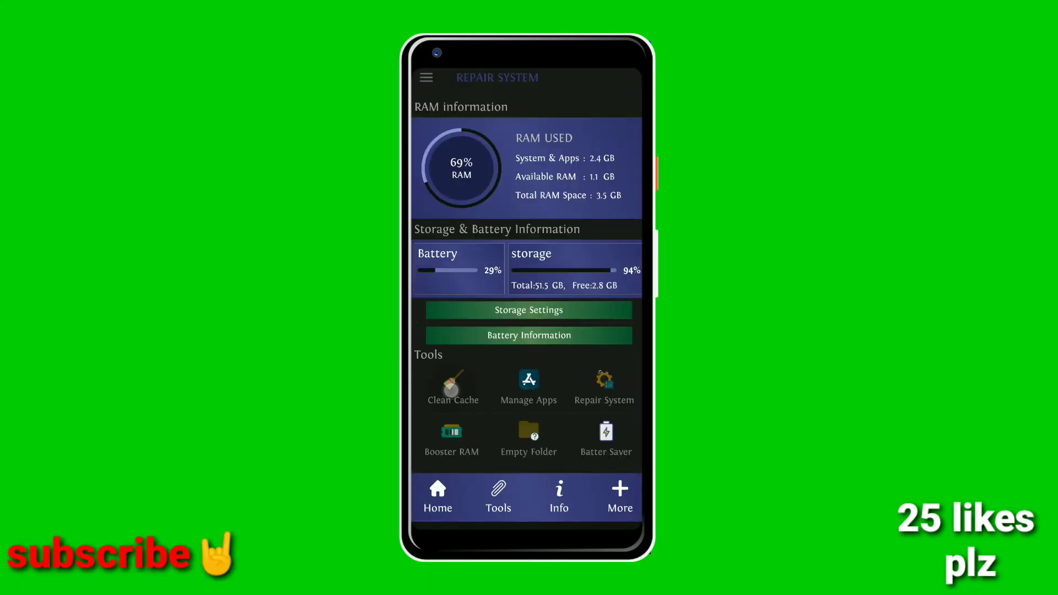
- Run Clean Cache, finding 0.90GB across processes, memory, temporary and log files
left_click(452, 384)
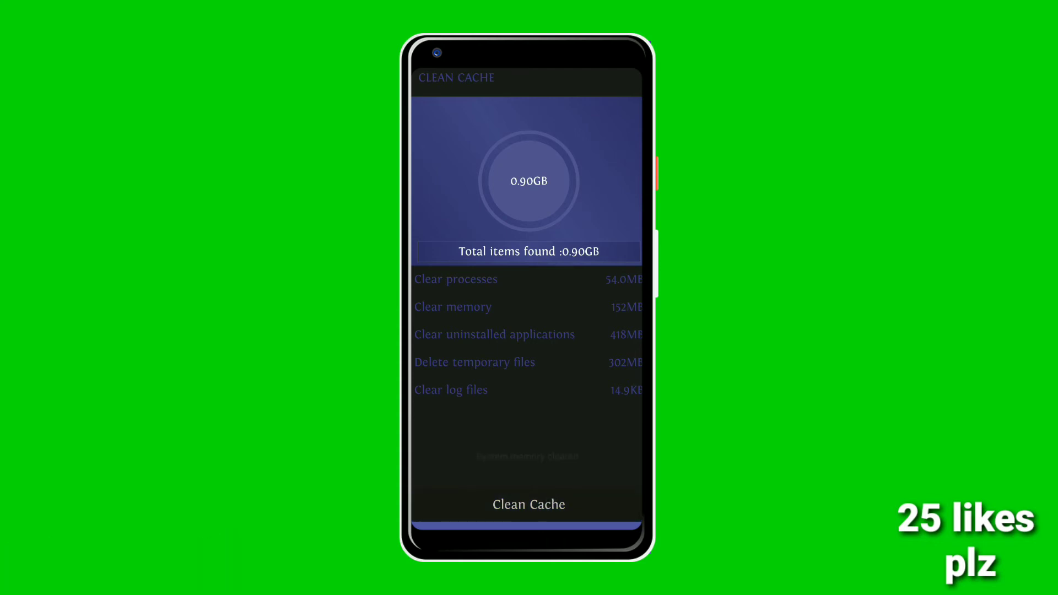
- Clear the 0.90GB of cache, then reach the Secure your device page via the navigation drawer
left_click(528, 504)
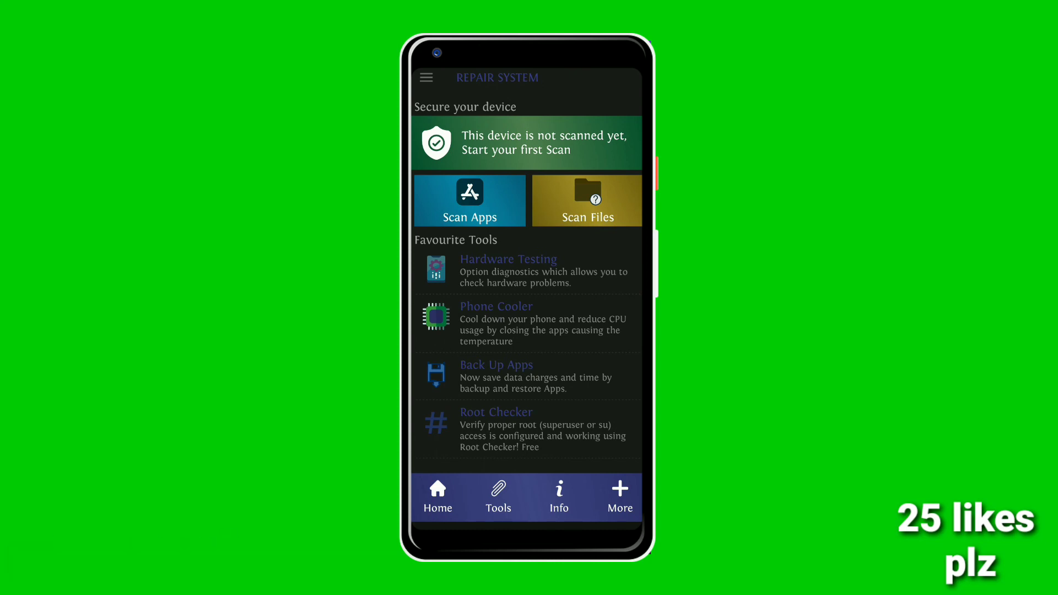
left_click(426, 77)
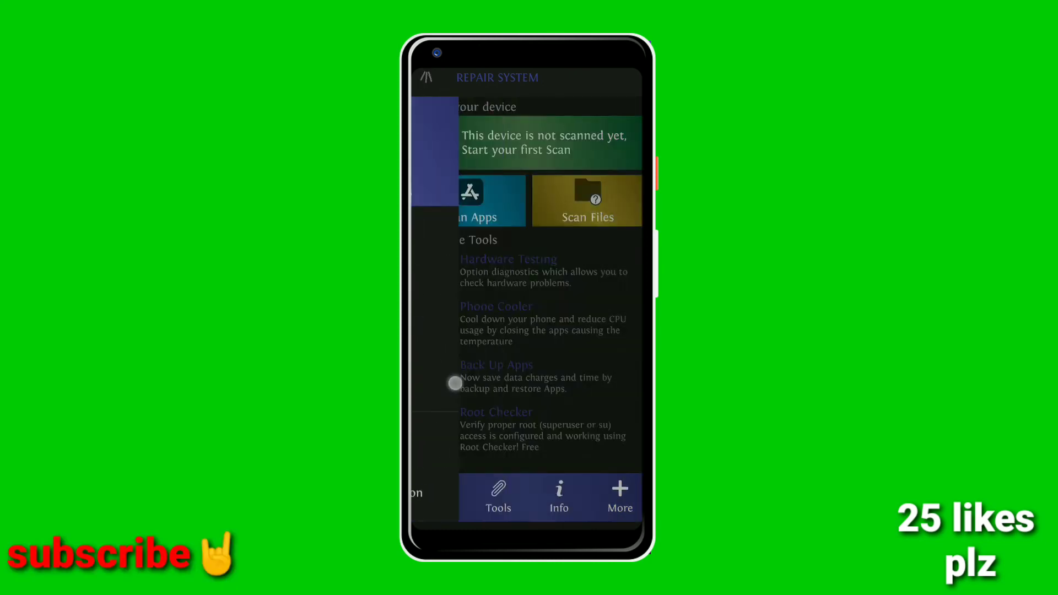